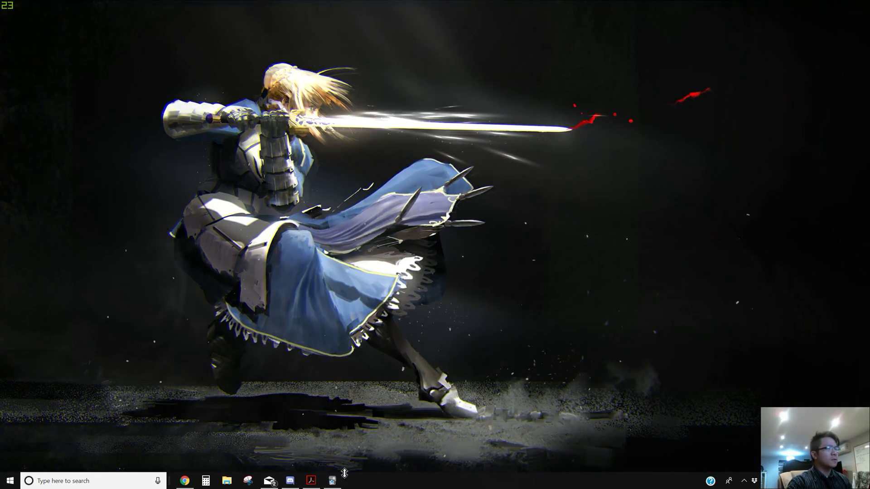
- Launch Anki from the taskbar to reach the ANKI Tutorial deck
{"action": "left_click", "coordinate": [332, 481]}
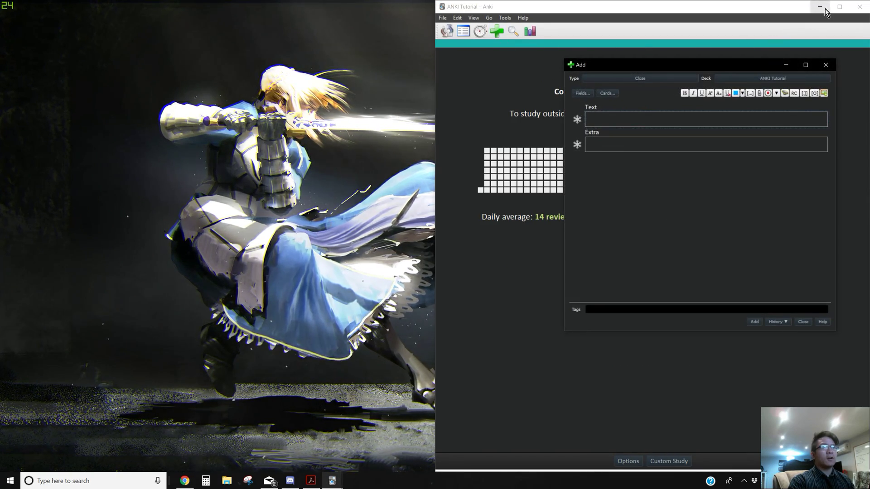
- Set the note type to Cloze (overlapping) and enter the title Glycolysis
{"action": "left_click", "coordinate": [639, 79]}
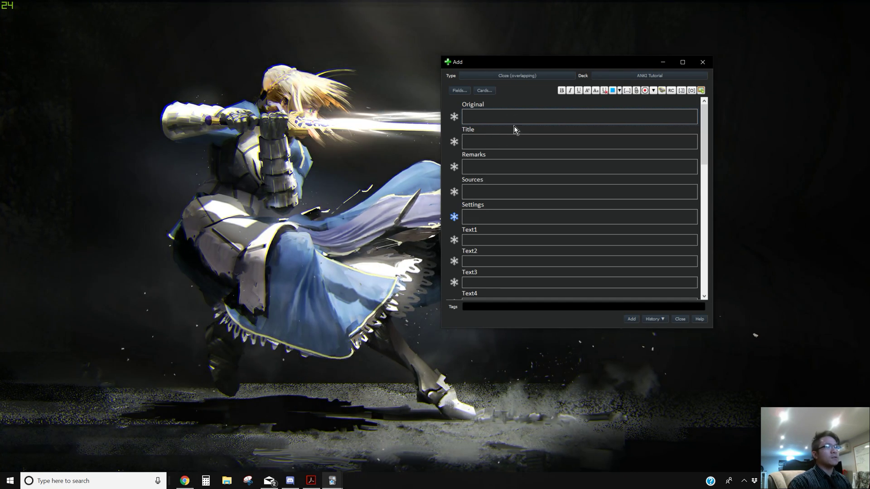
{"action": "mouse_move", "coordinate": [542, 204]}
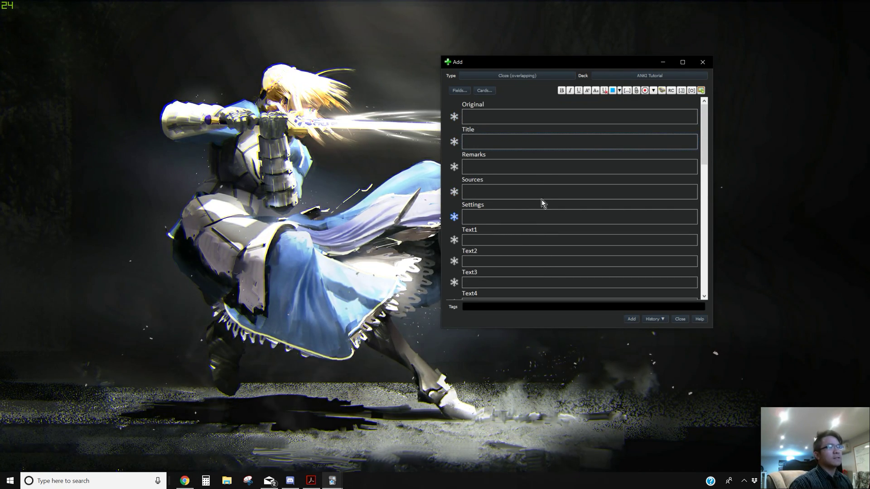
{"action": "left_click", "coordinate": [579, 141]}
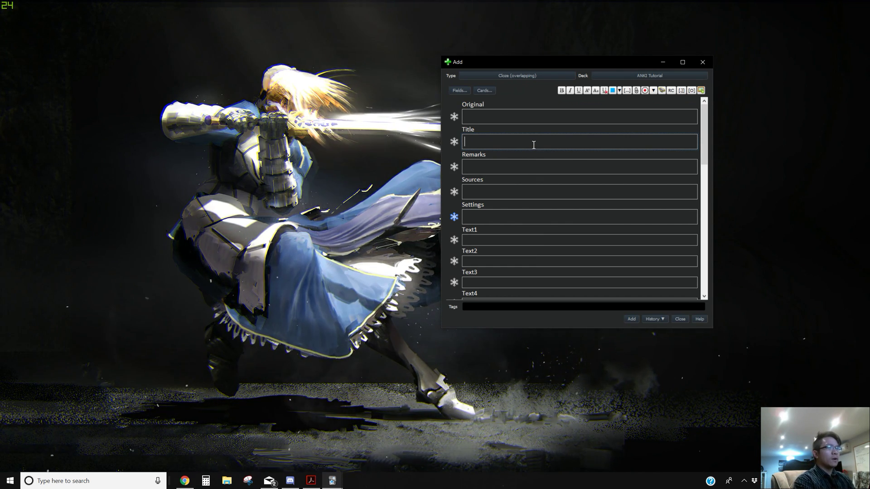
{"action": "type", "text": "G"}
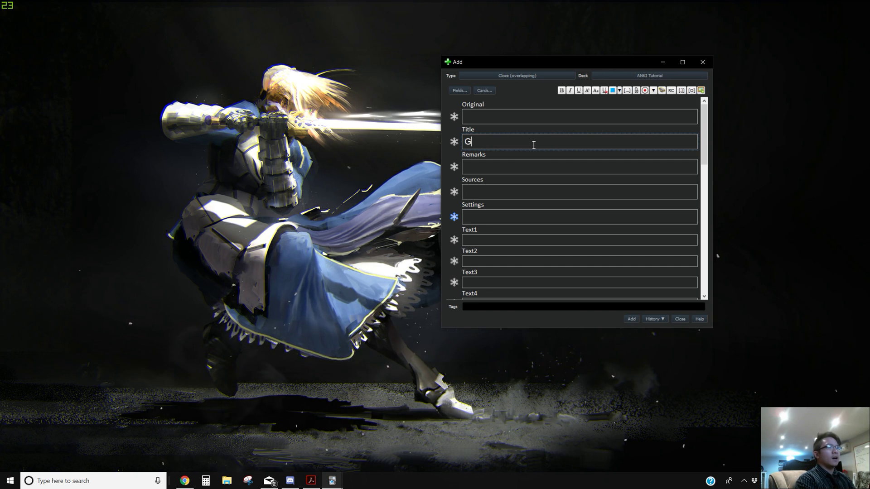
{"action": "type", "text": "lycolysis"}
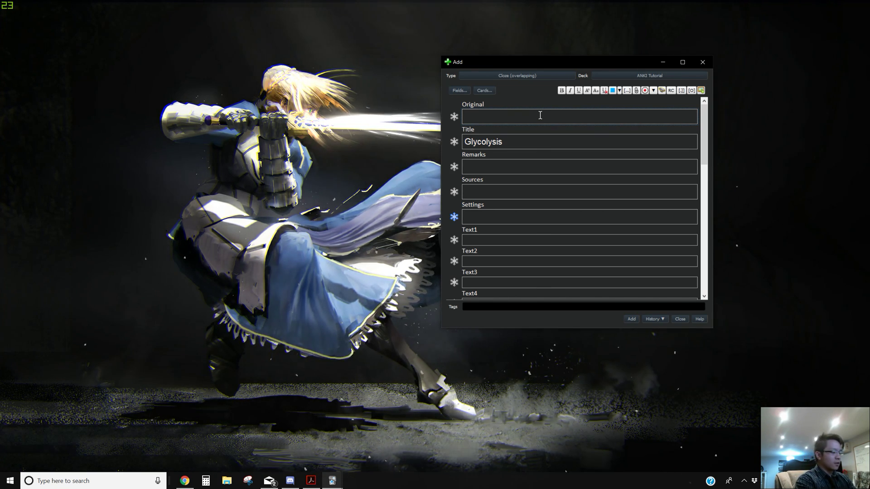
- Enter glucose, G6P and F6P on separate lines, add the note and close the Add window
{"action": "type", "text": "glucose"}
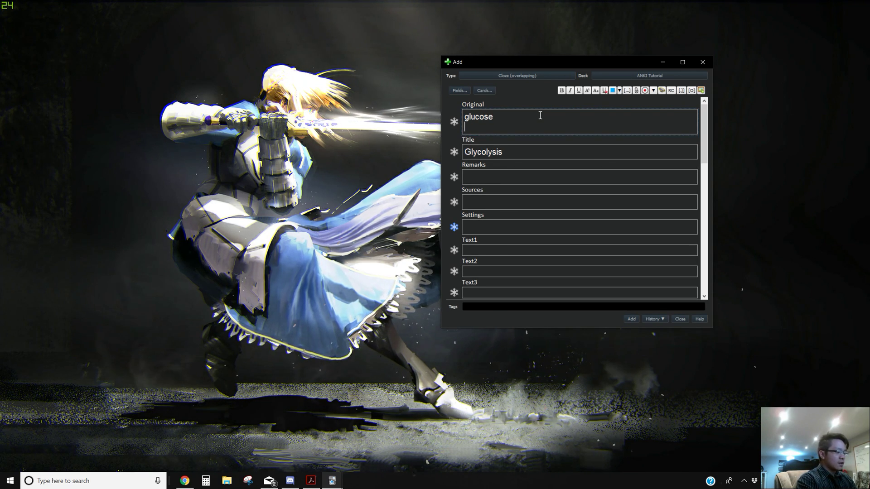
{"action": "type", "text": "G6P"}
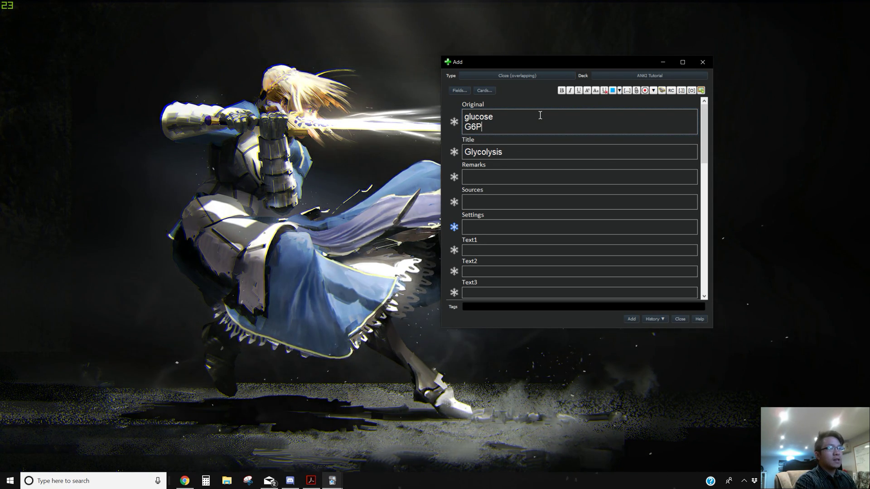
{"action": "type", "text": "F"}
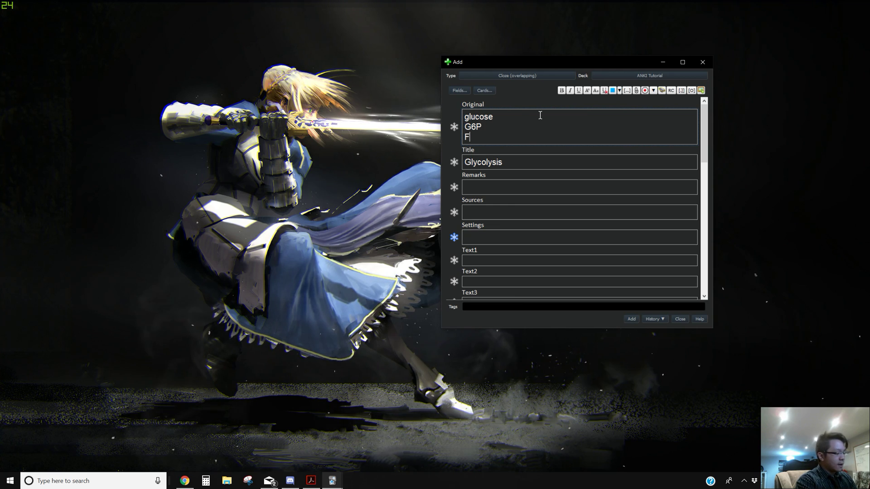
{"action": "type", "text": "6P"}
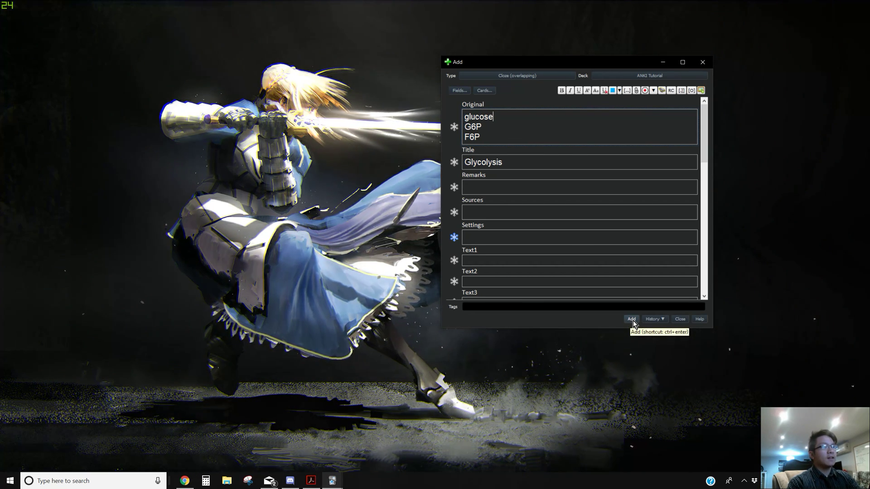
{"action": "left_click", "coordinate": [631, 320]}
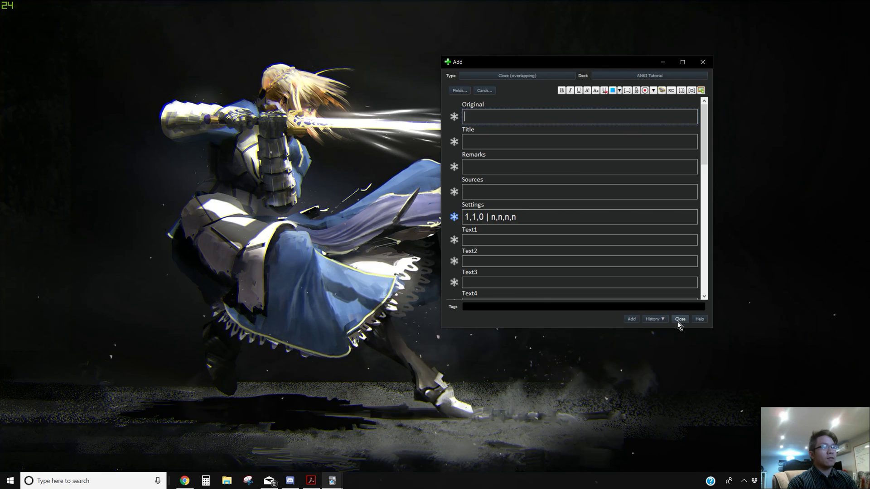
{"action": "left_click", "coordinate": [679, 319]}
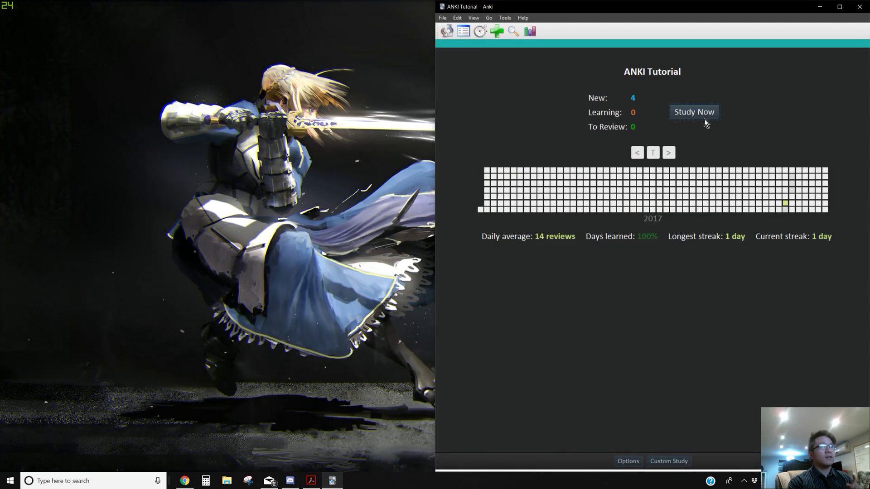
- Study the deck, revealing G6P then F6P and rating the Glycolysis cards Good
{"action": "left_click", "coordinate": [694, 111]}
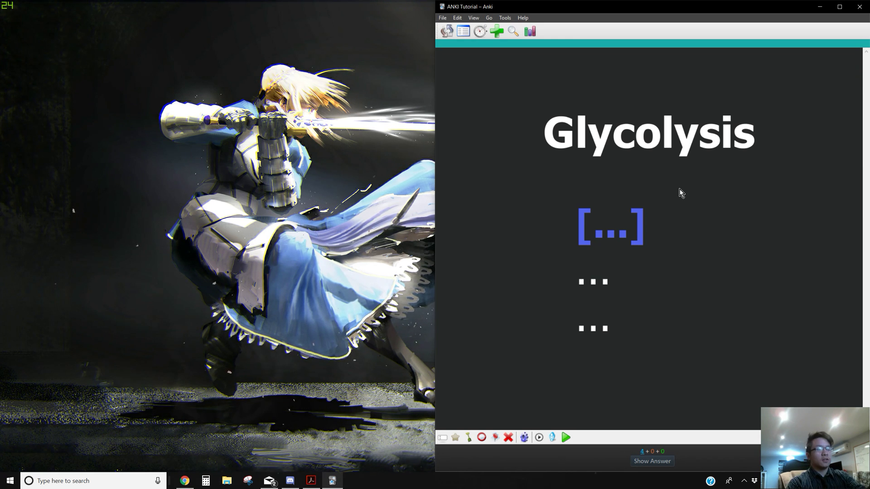
{"action": "mouse_move", "coordinate": [689, 239]}
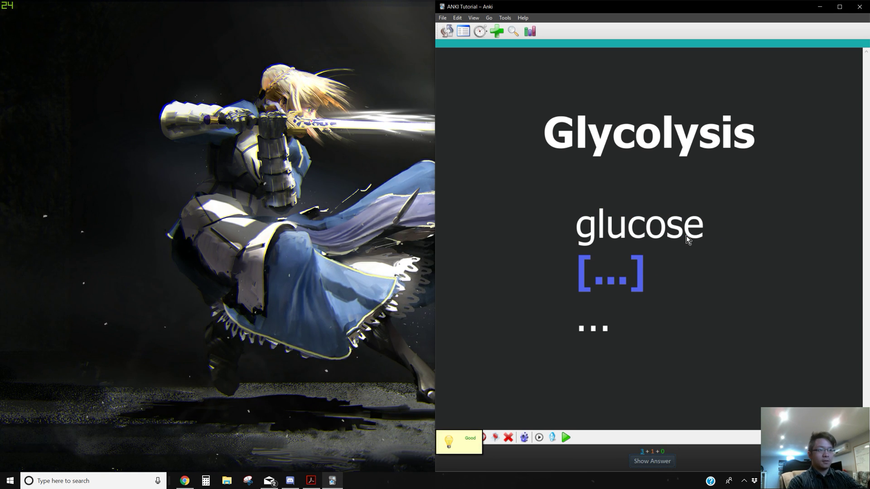
{"action": "left_click", "coordinate": [652, 461]}
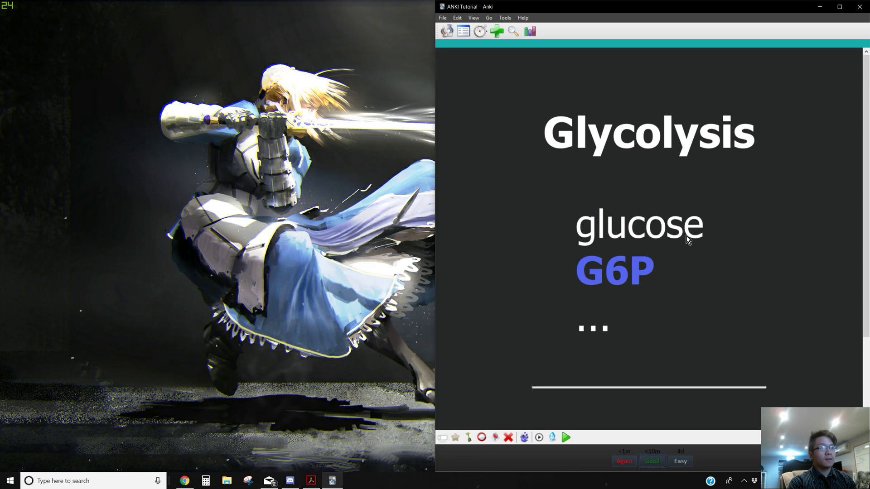
{"action": "left_click", "coordinate": [652, 461]}
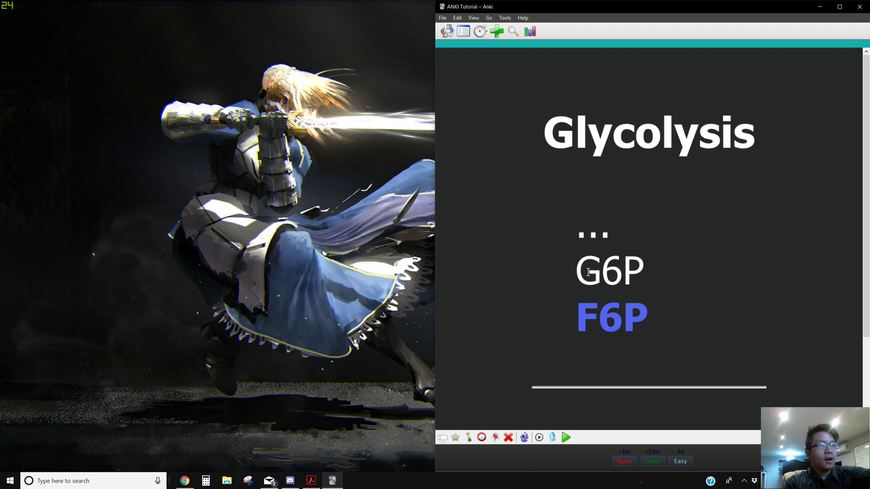
{"action": "double_click", "coordinate": [608, 270]}
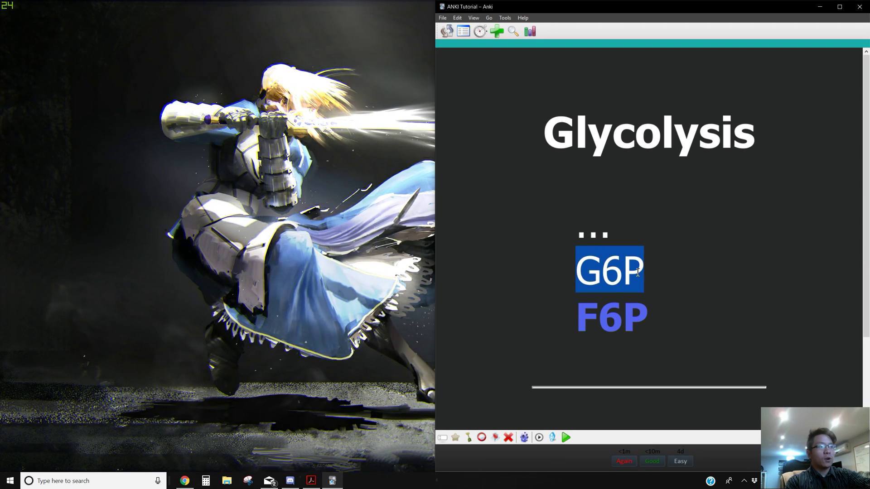
{"action": "mouse_move", "coordinate": [568, 299]}
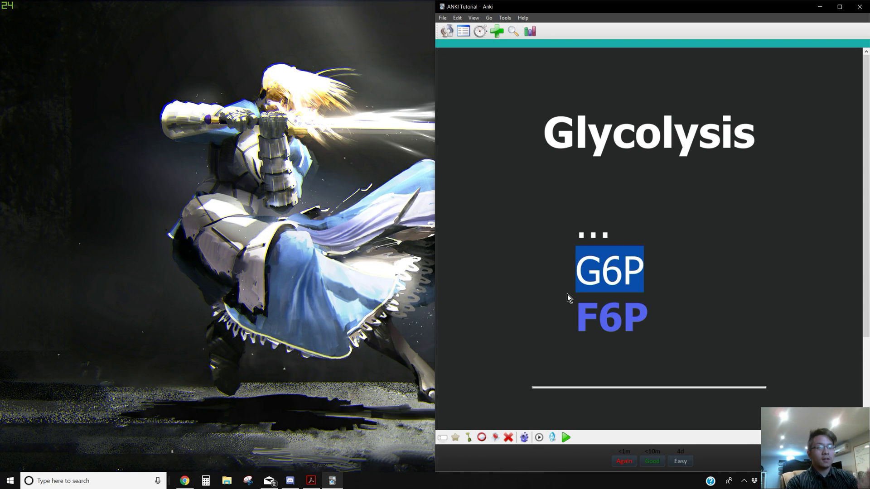